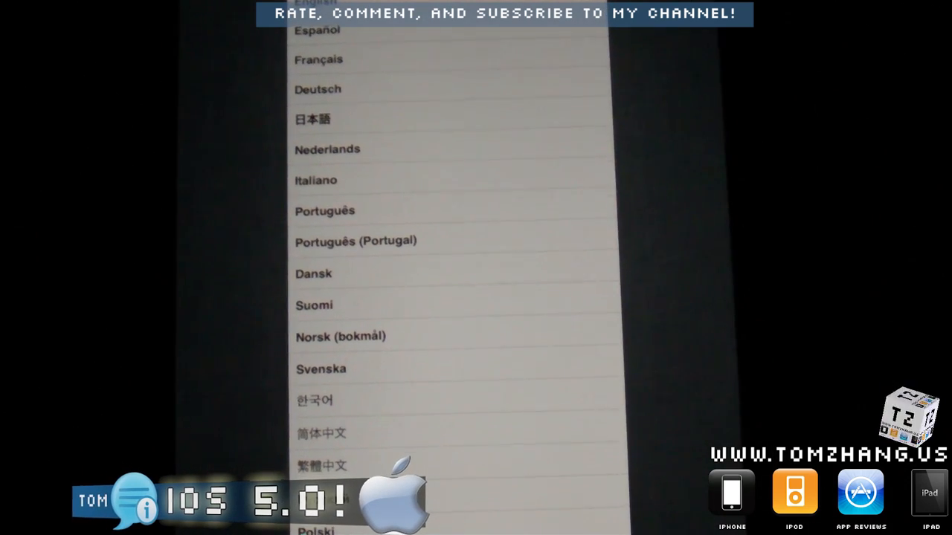
# Scroll the language list to choose a language and begin the opening setup screens.
pyautogui.scroll(3)
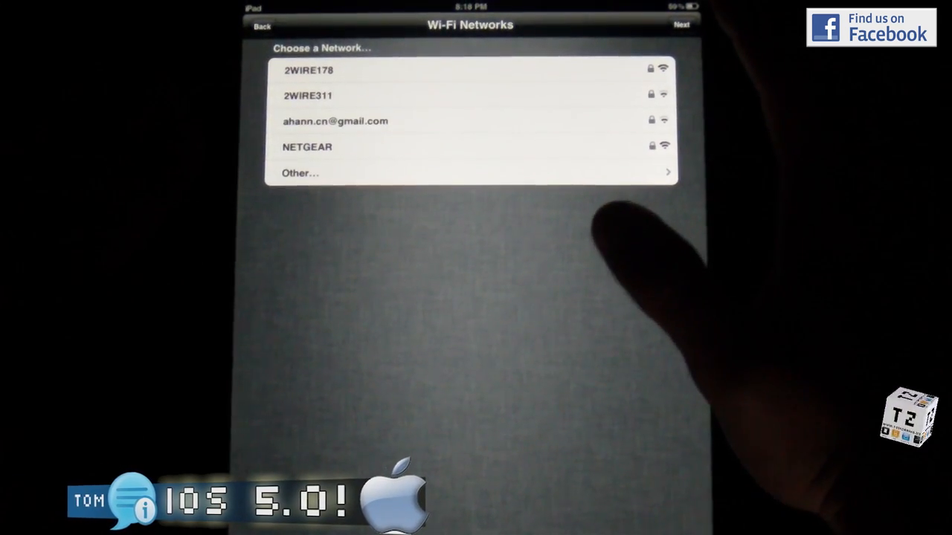
# Tap Next on Wi-Fi Networks without joining any network.
pyautogui.click(680, 24)
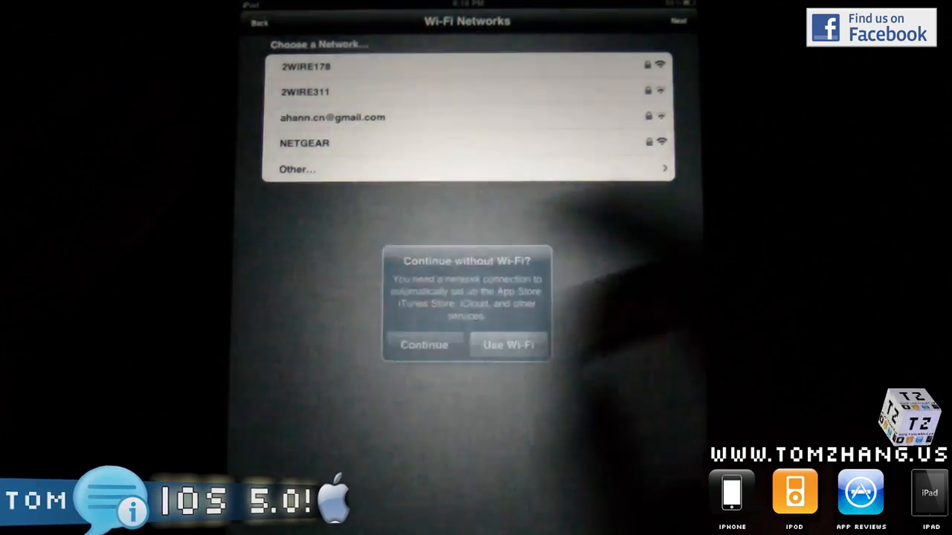
# Confirm Continue in the 'Continue without Wi-Fi?' alert.
pyautogui.click(424, 345)
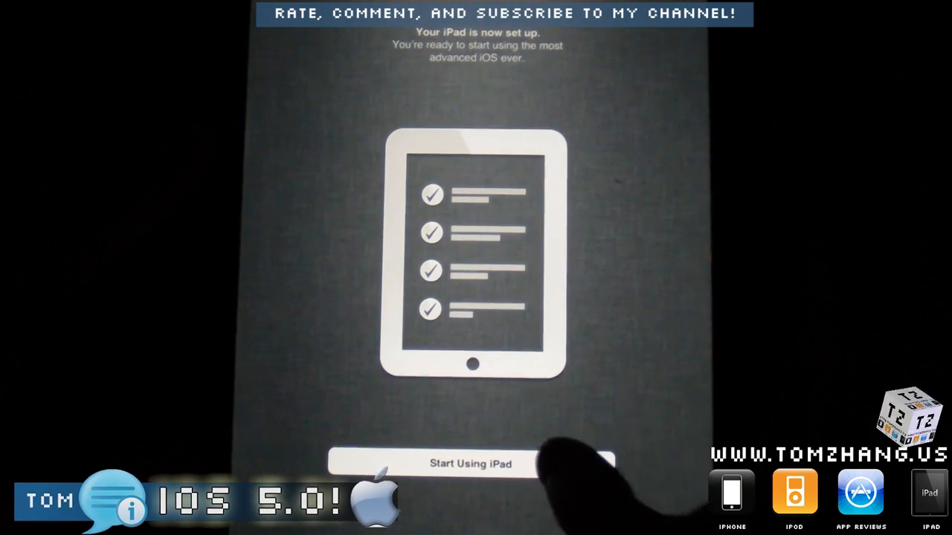
# Finish setup with Start Using iPad and open iCloud in Settings.
pyautogui.click(469, 463)
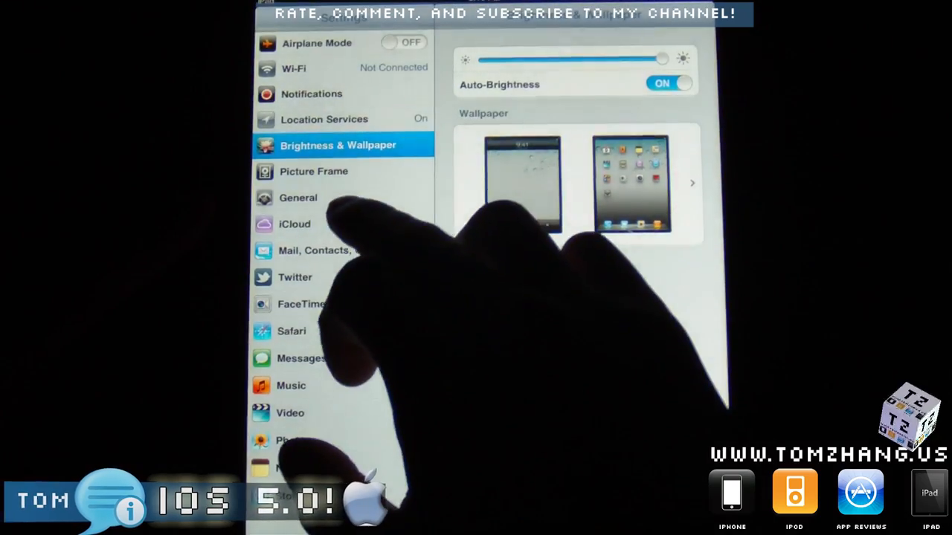
pyautogui.click(294, 224)
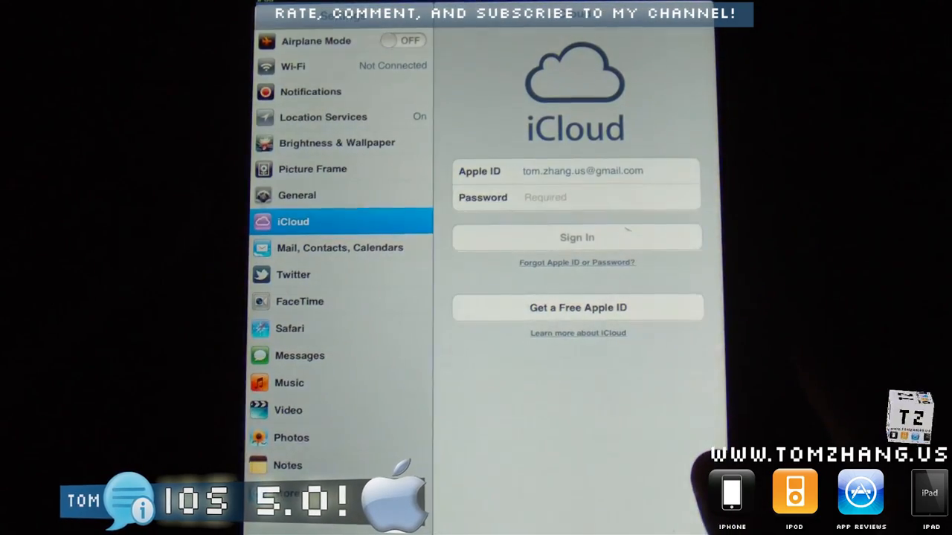